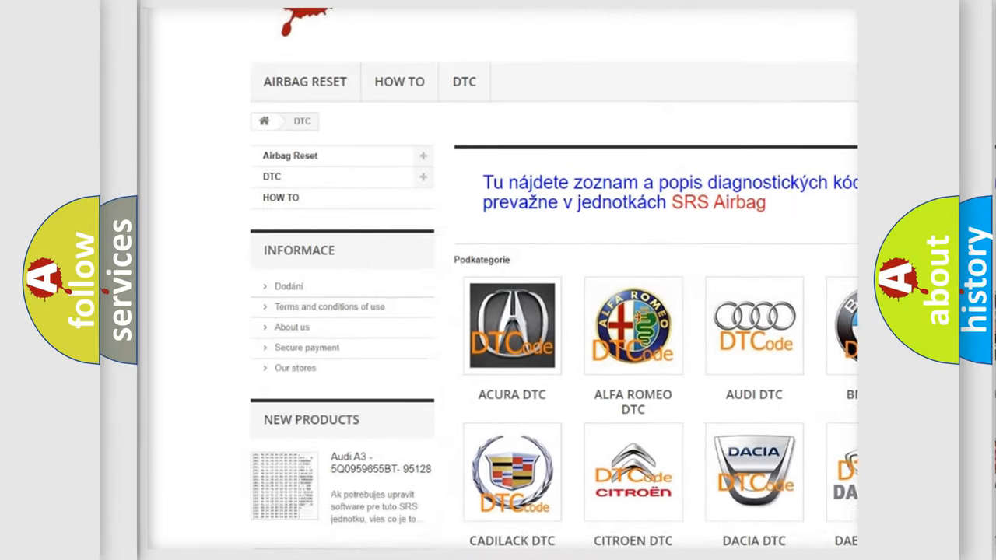
scroll(down, 3)
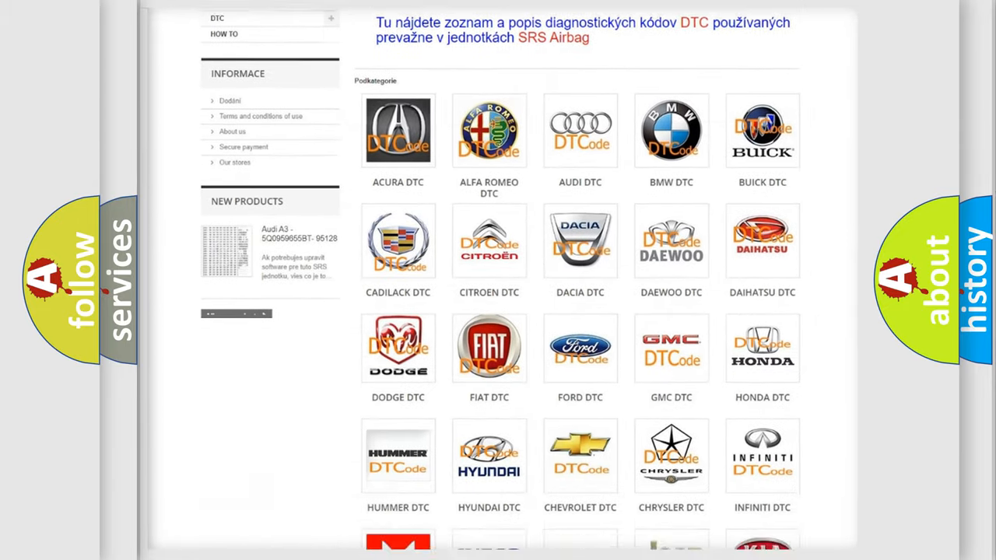
scroll(down, 3)
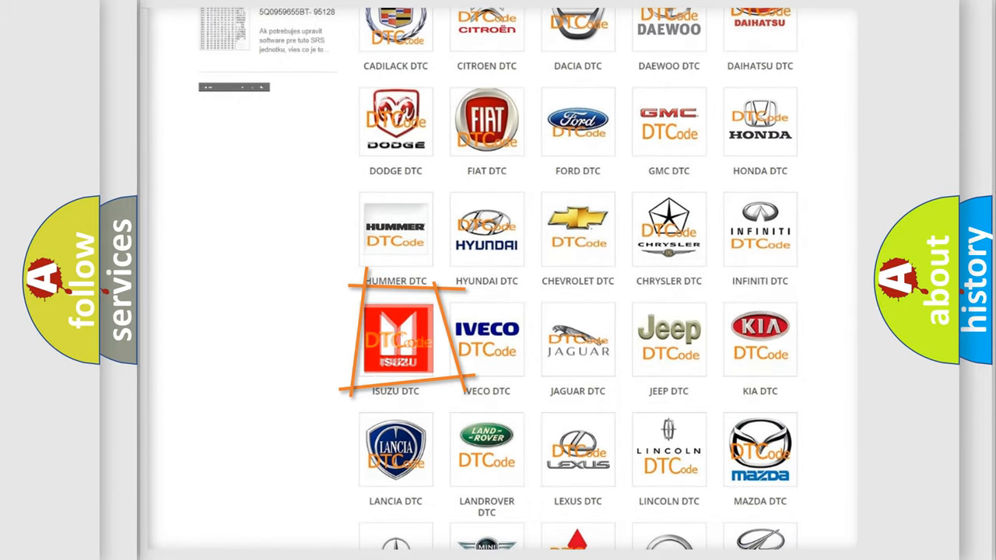